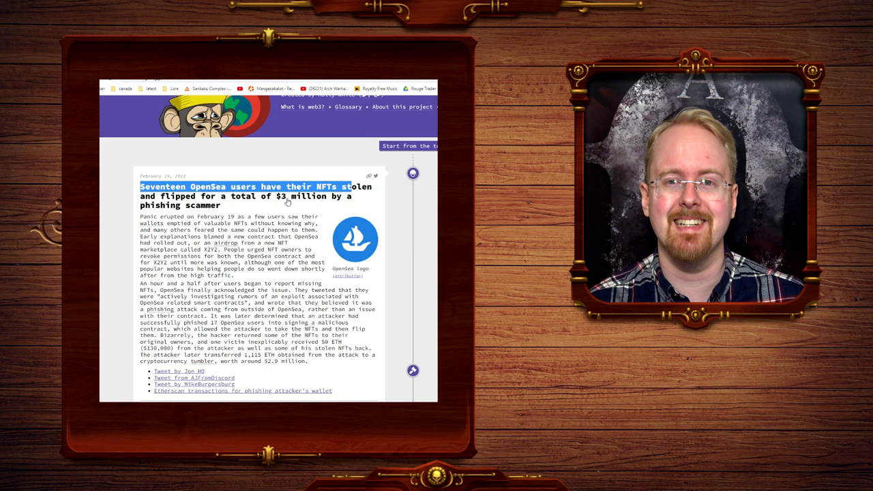
mouse_move(286, 204)
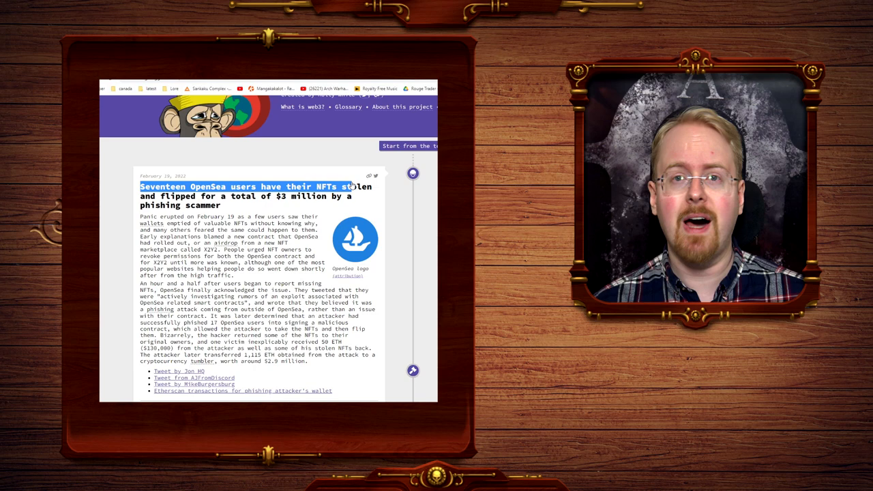
Step: Read down through the OpenSea phishing entry's body text, highlighting a line along the way
scroll(down, 3)
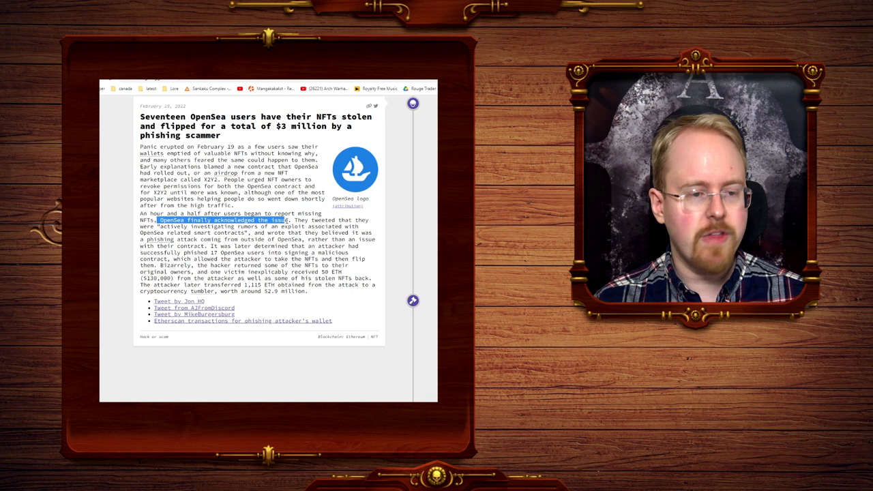
drag(286, 219, 249, 231)
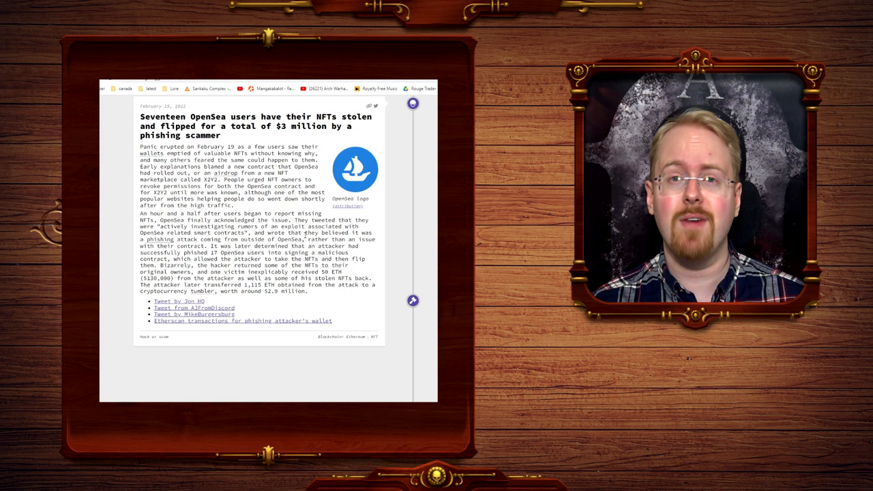
scroll(down, 3)
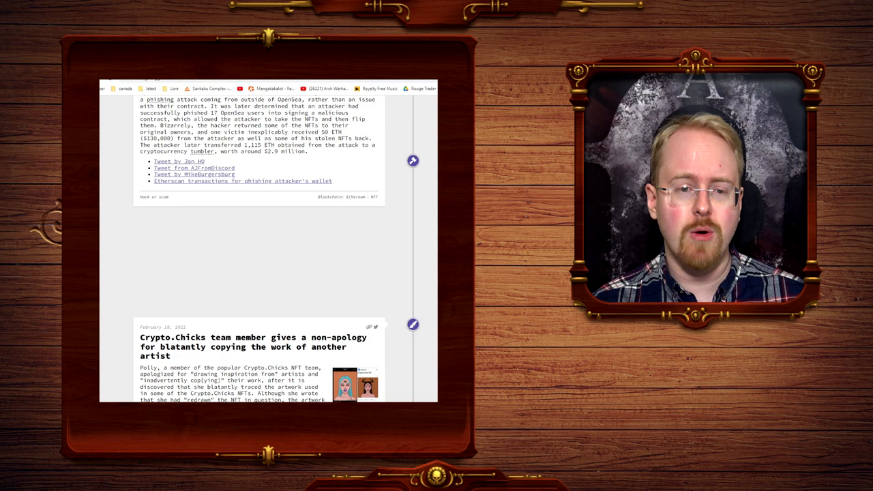
scroll(up, 3)
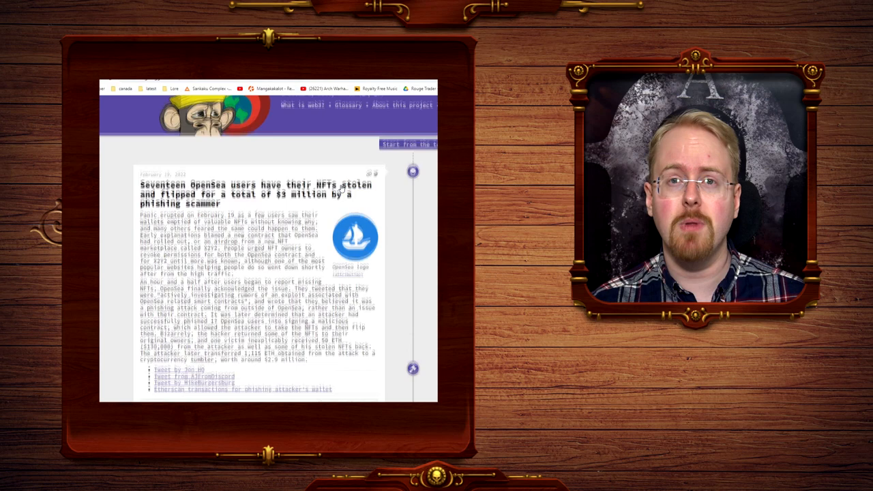
scroll(down, 3)
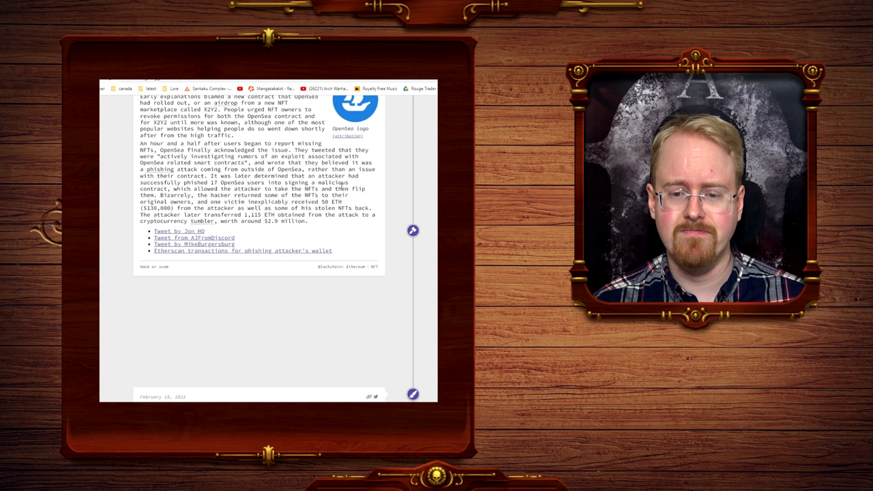
scroll(up, 3)
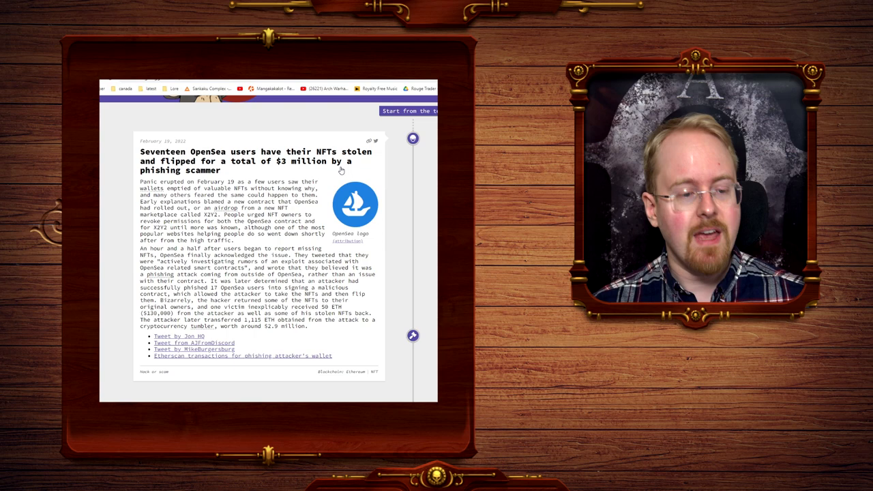
scroll(down, 3)
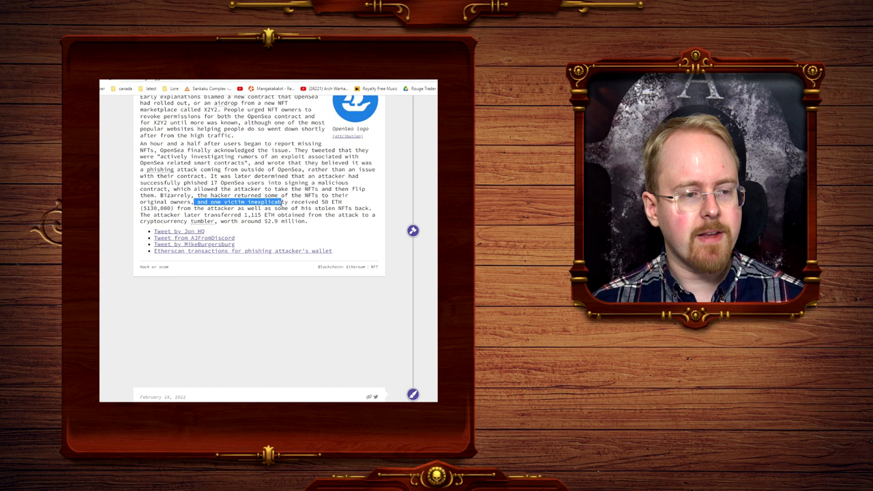
Step: Highlight the 1,115 ETH figure and 'worth around $2.9 million', then return to the headline
click(311, 213)
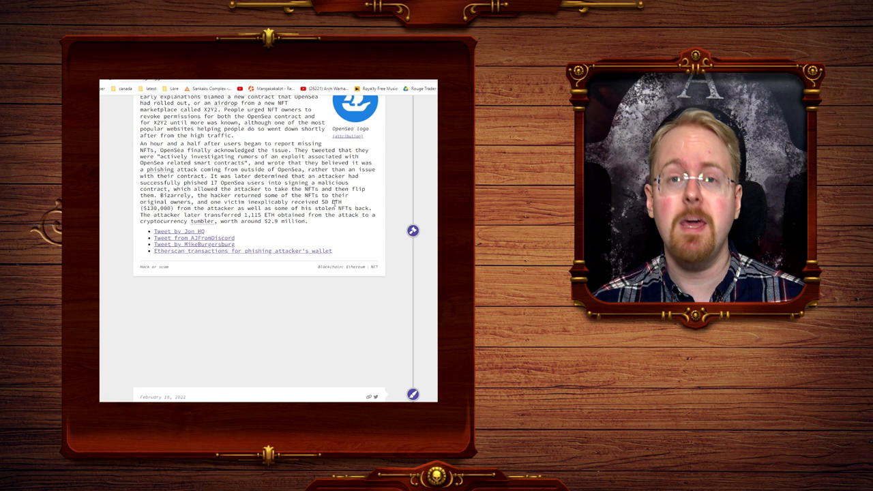
double_click(251, 214)
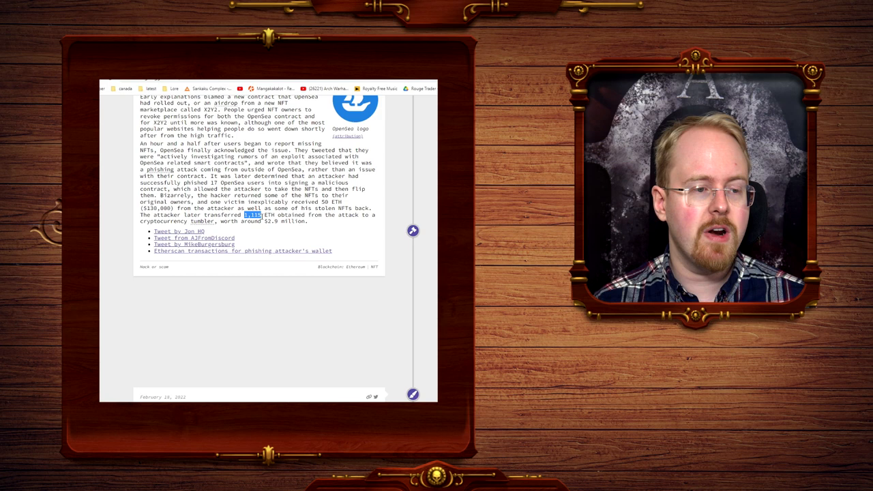
drag(240, 214, 308, 221)
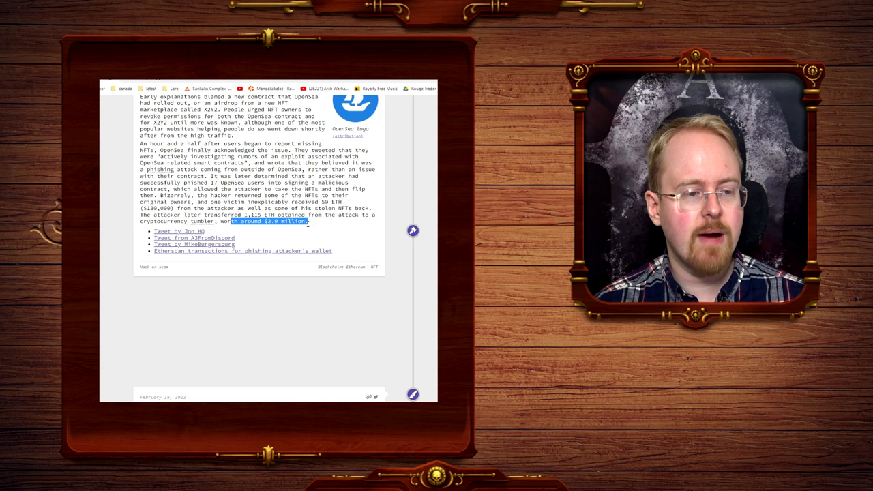
scroll(up, 3)
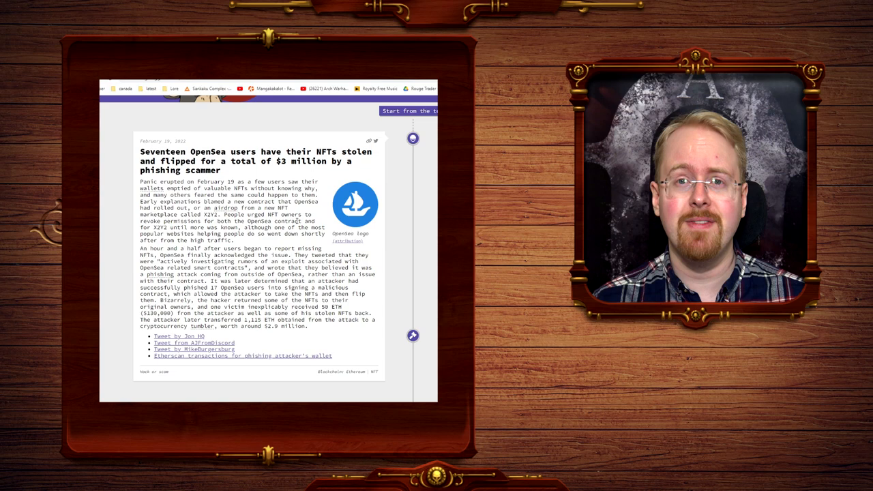
scroll(up, 3)
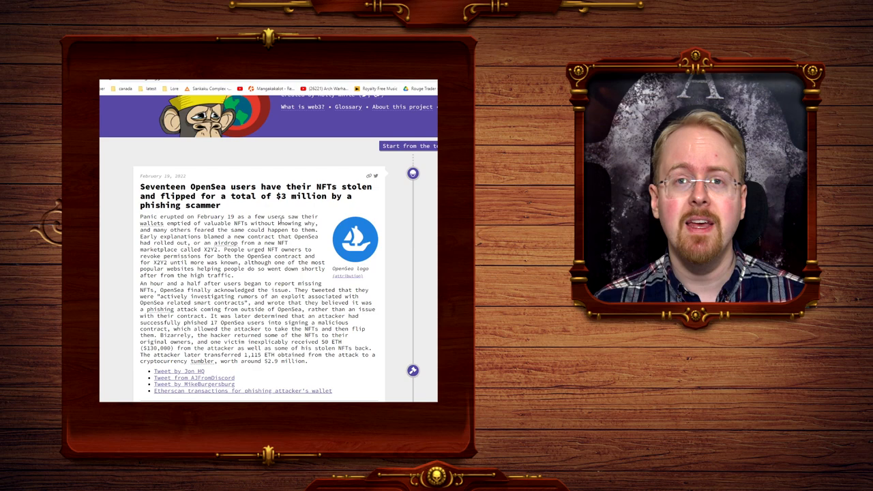
scroll(up, 3)
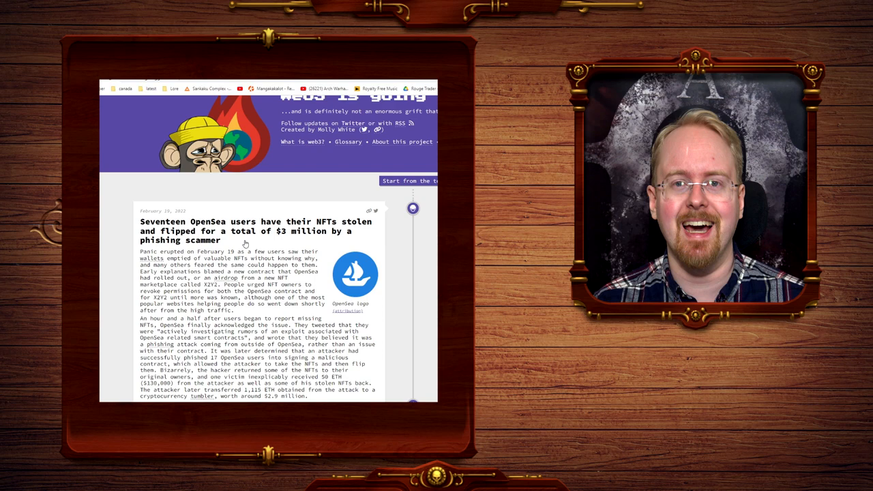
scroll(down, 3)
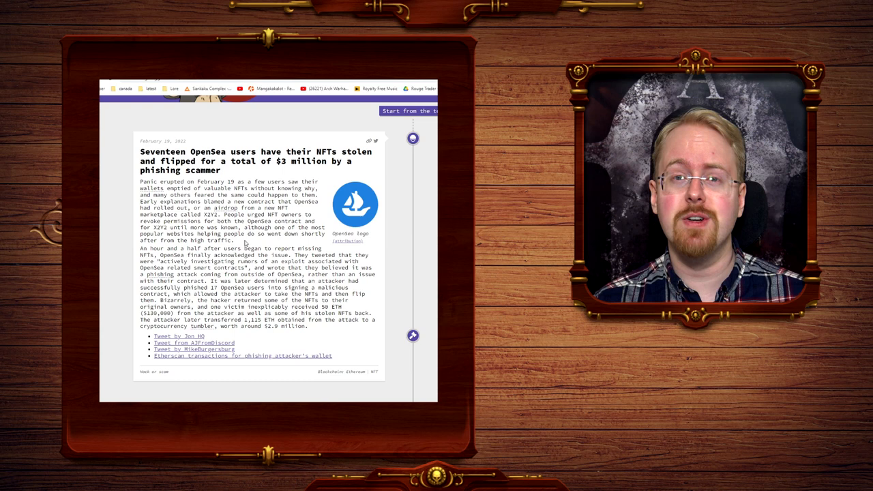